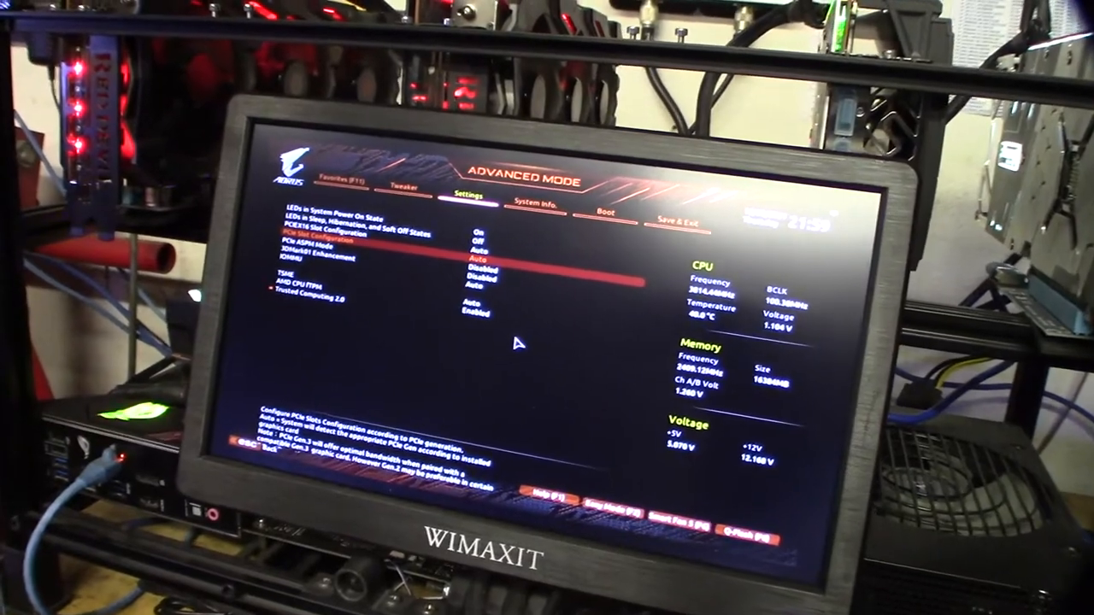
Show the PCIe Slot Configuration choices (Auto, Gen1, Gen2, Gen3) with Auto current.
click(479, 233)
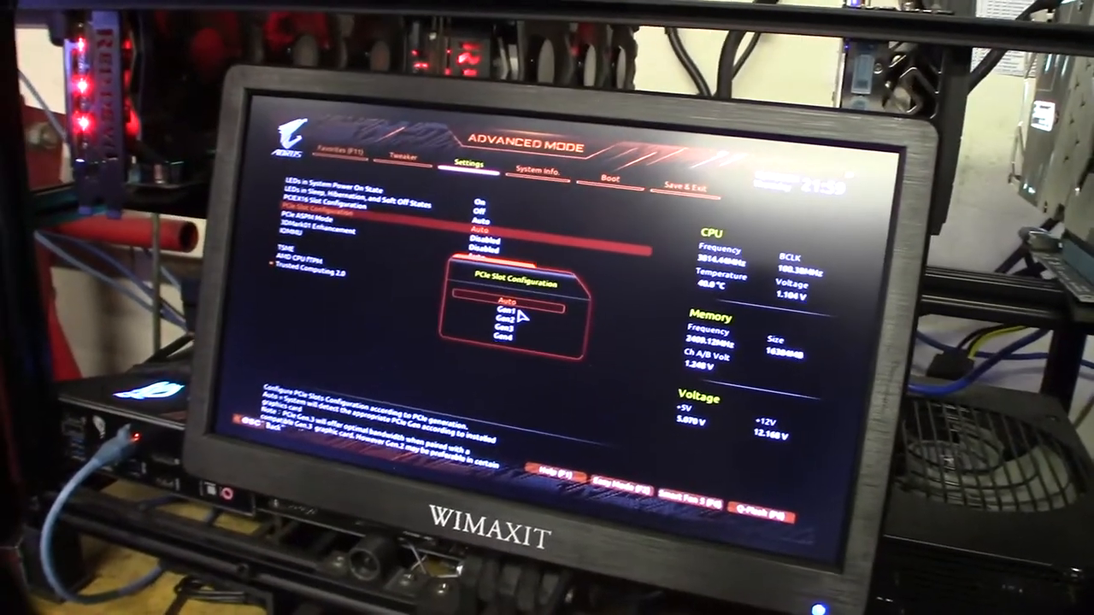